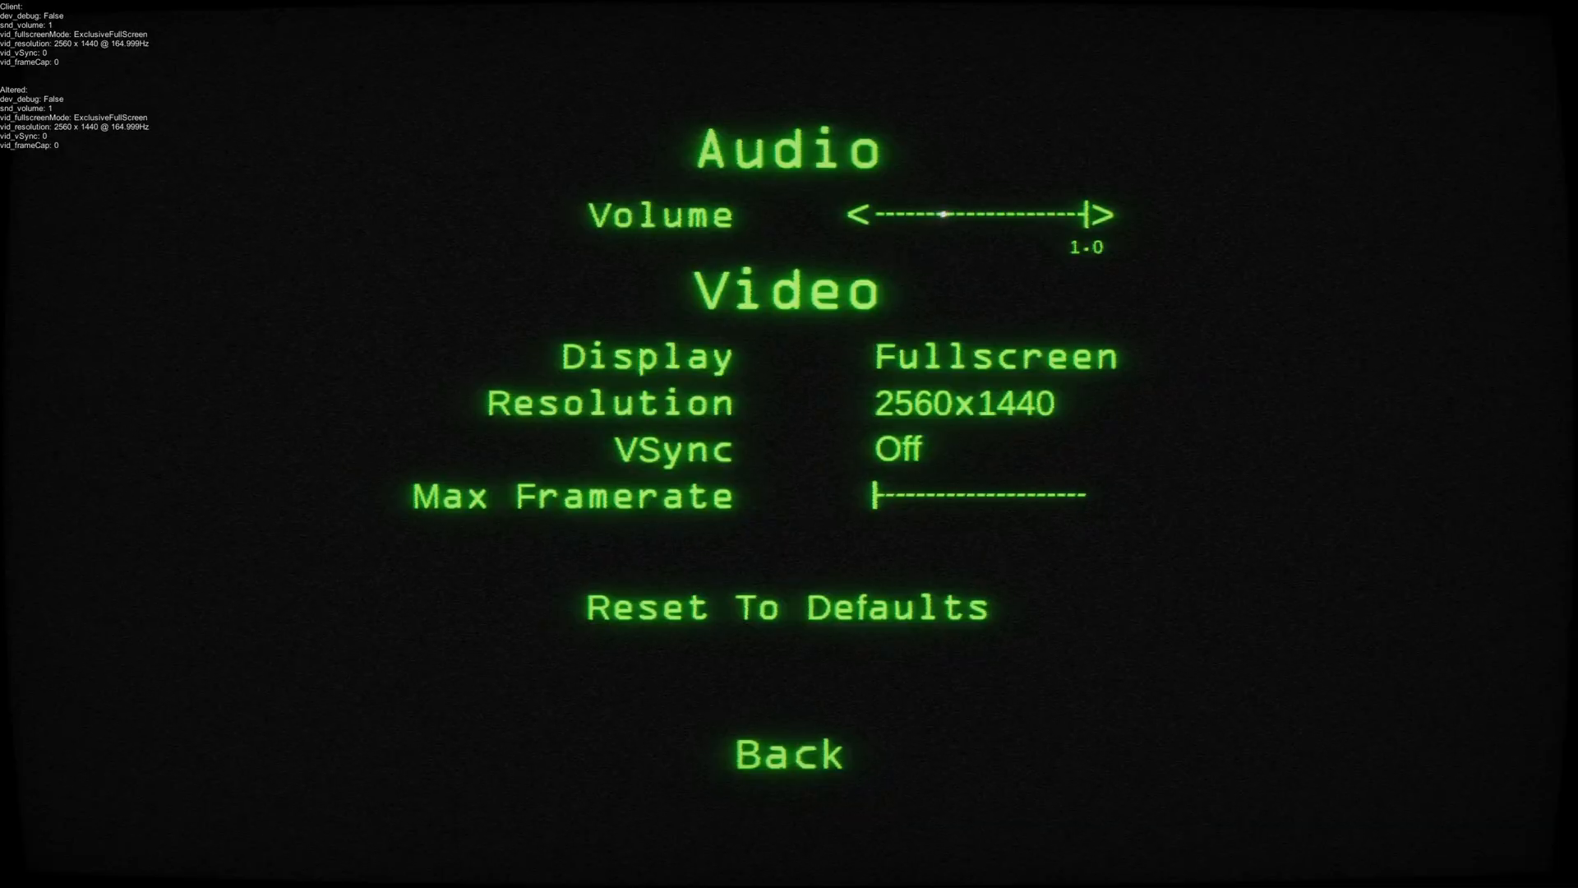
Leave the Settings screen via Back and return to the main menu
click(786, 752)
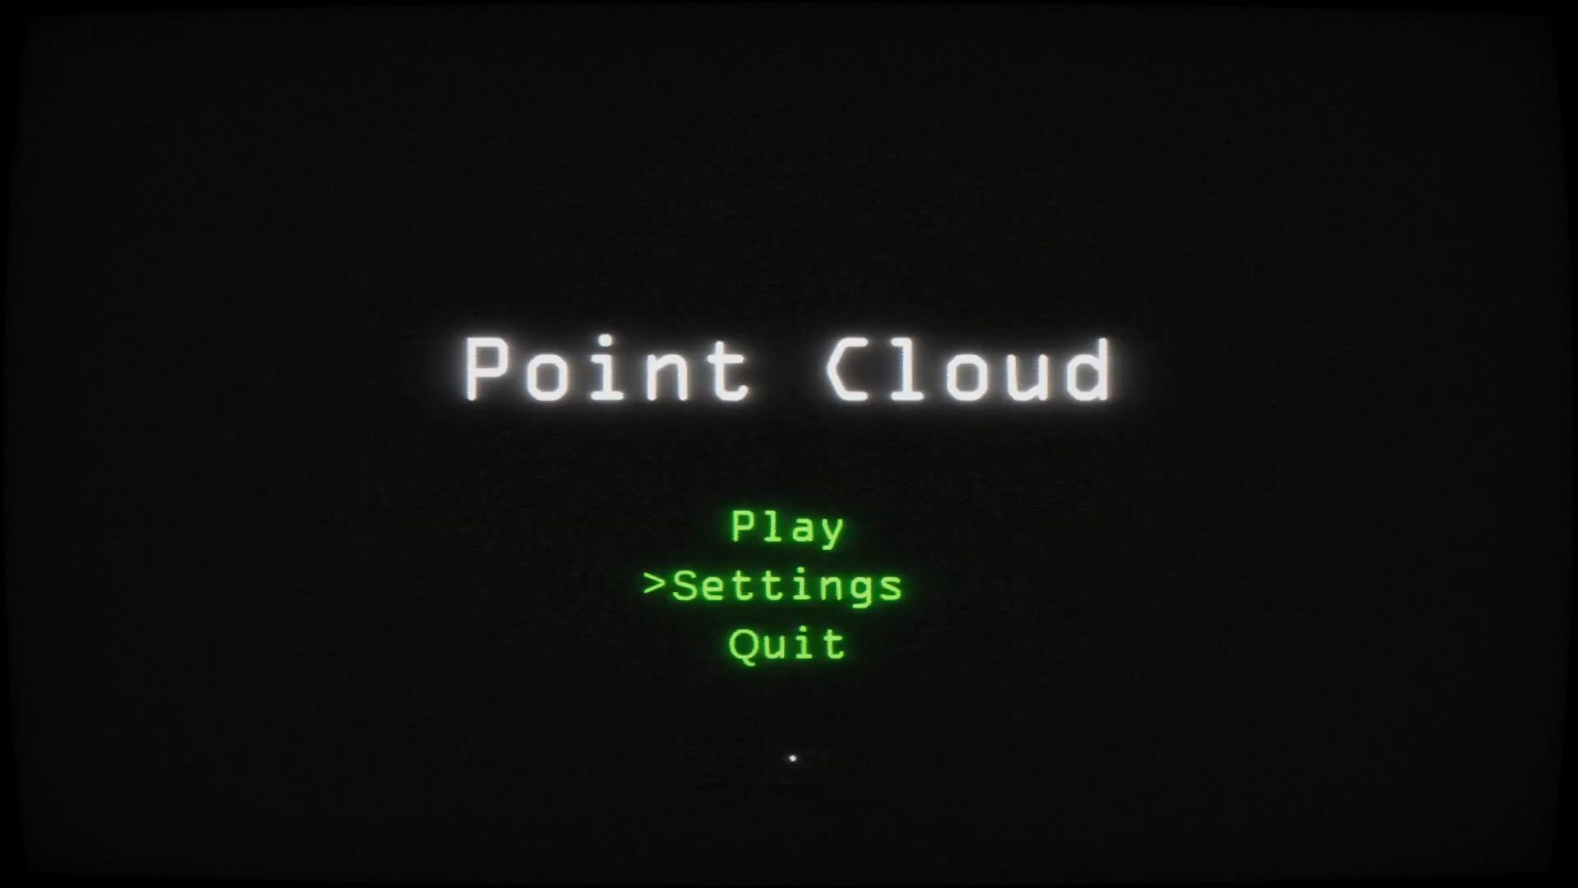
Start a round from Play and let it end on Game Over with score 0
click(785, 528)
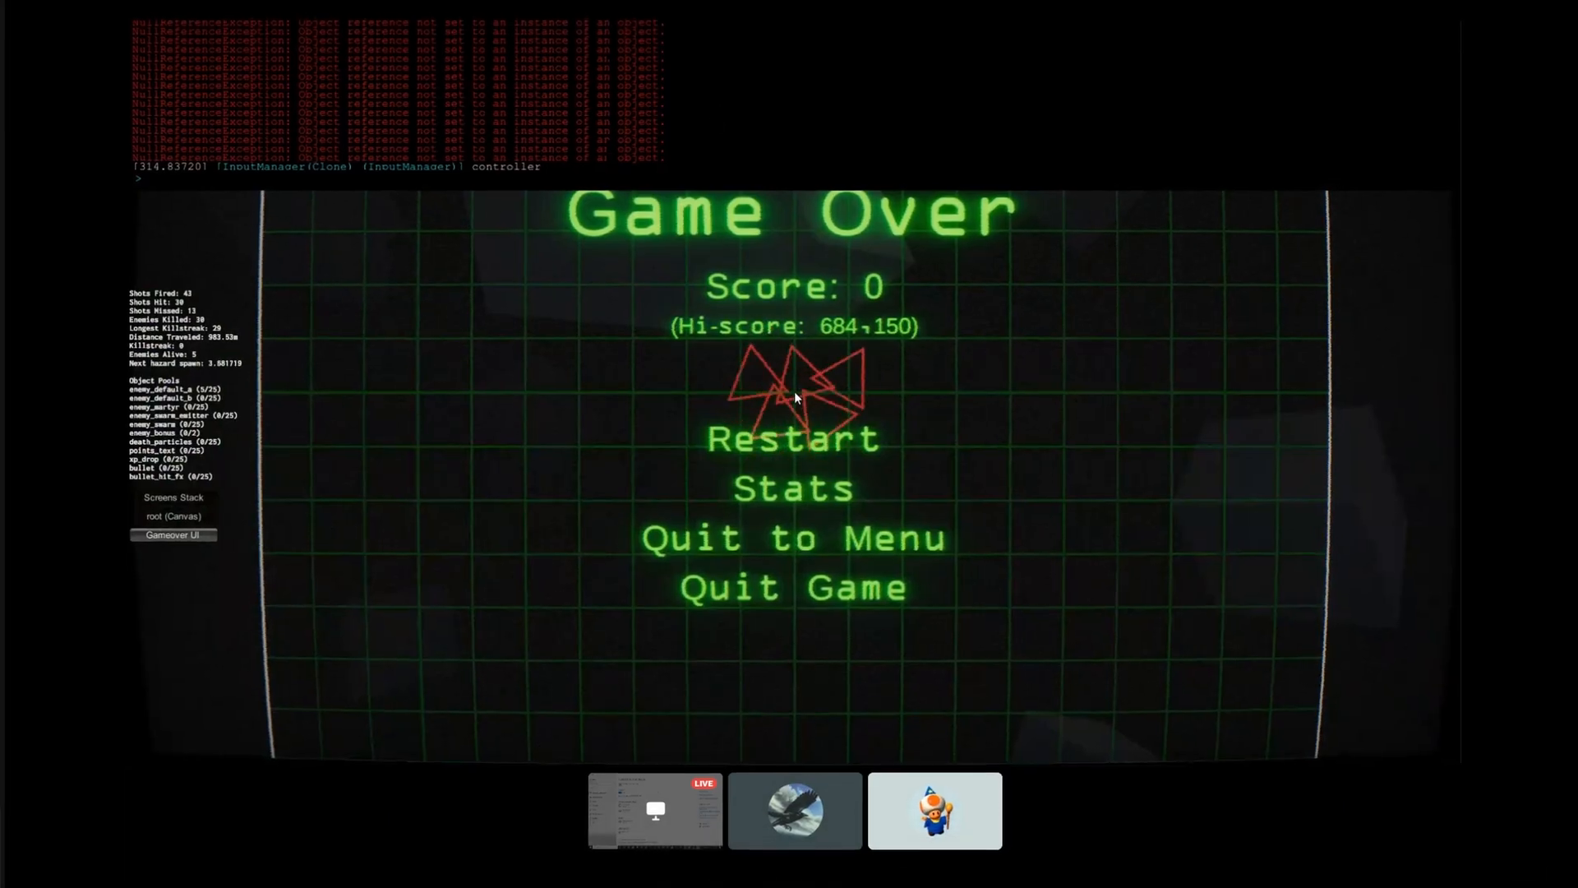
key(Down)
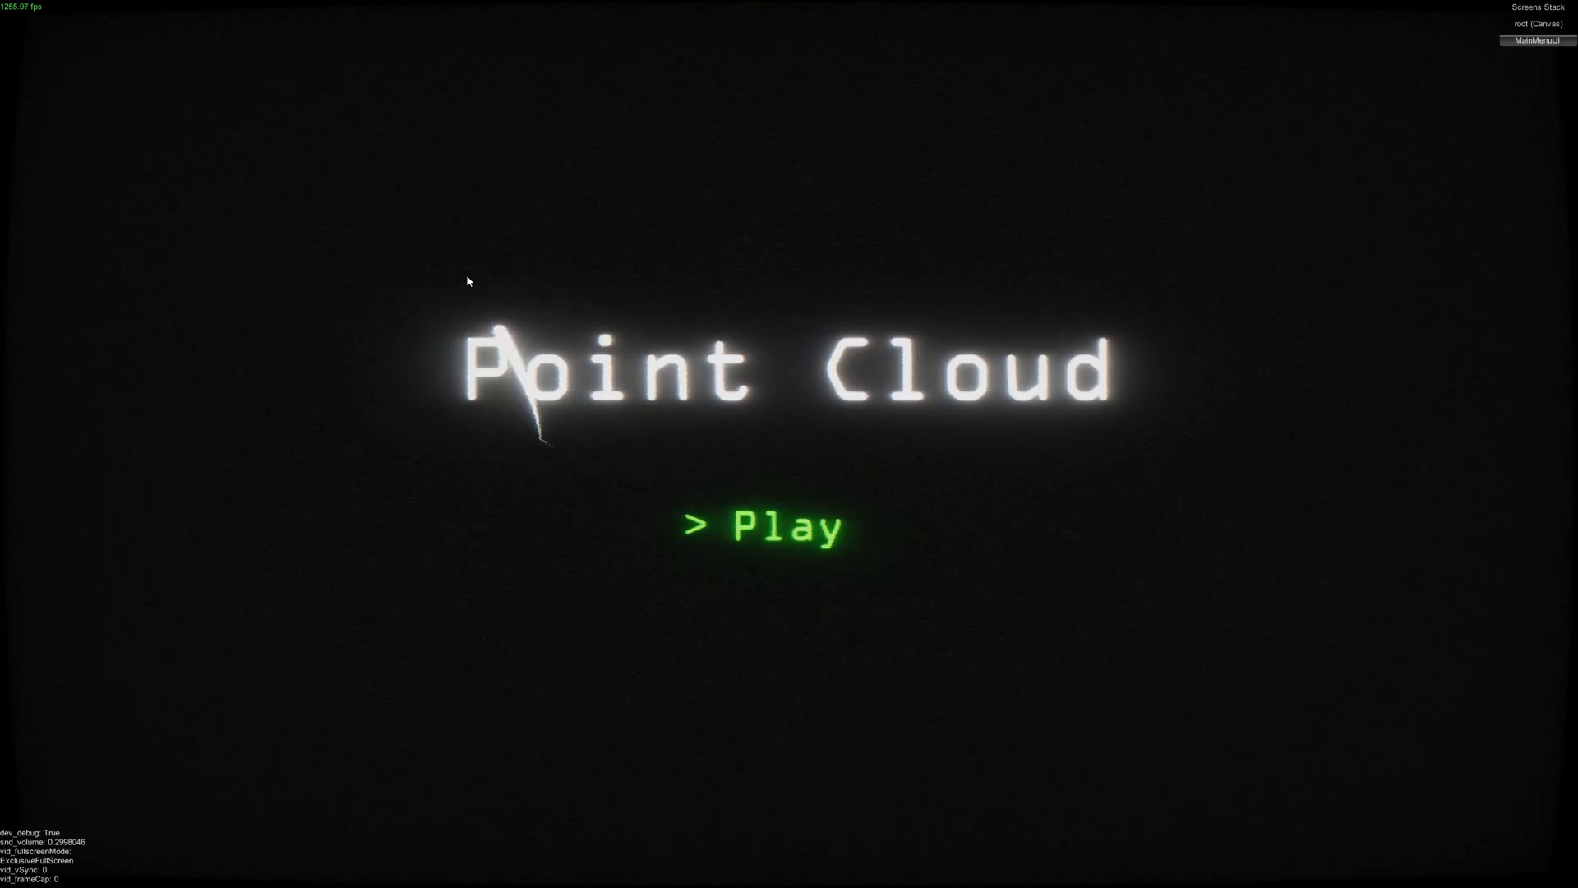
mouse_move(744, 533)
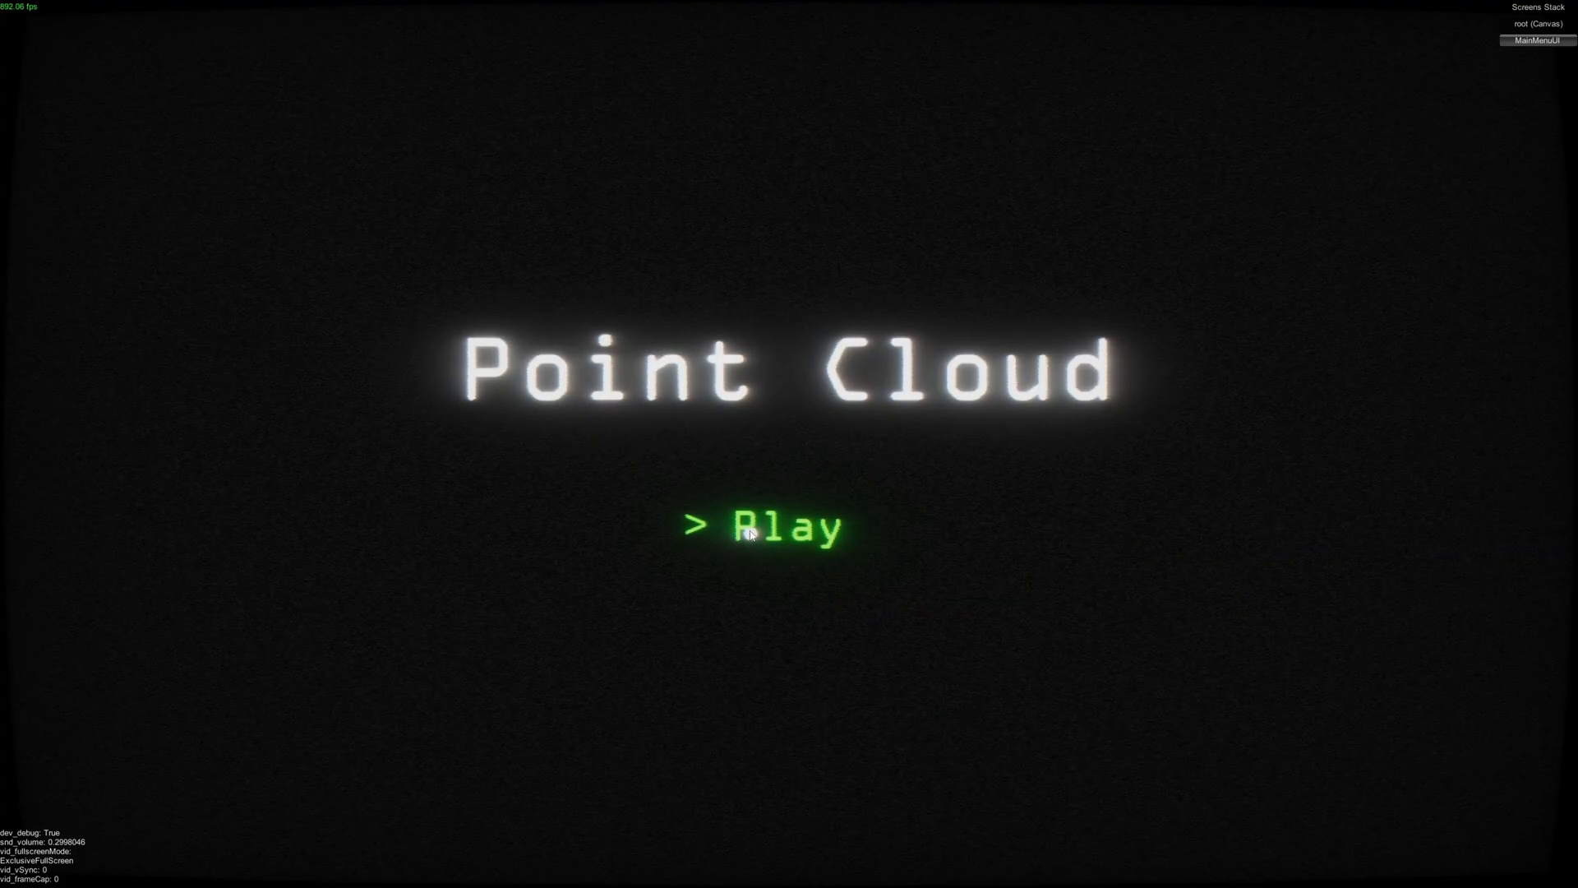